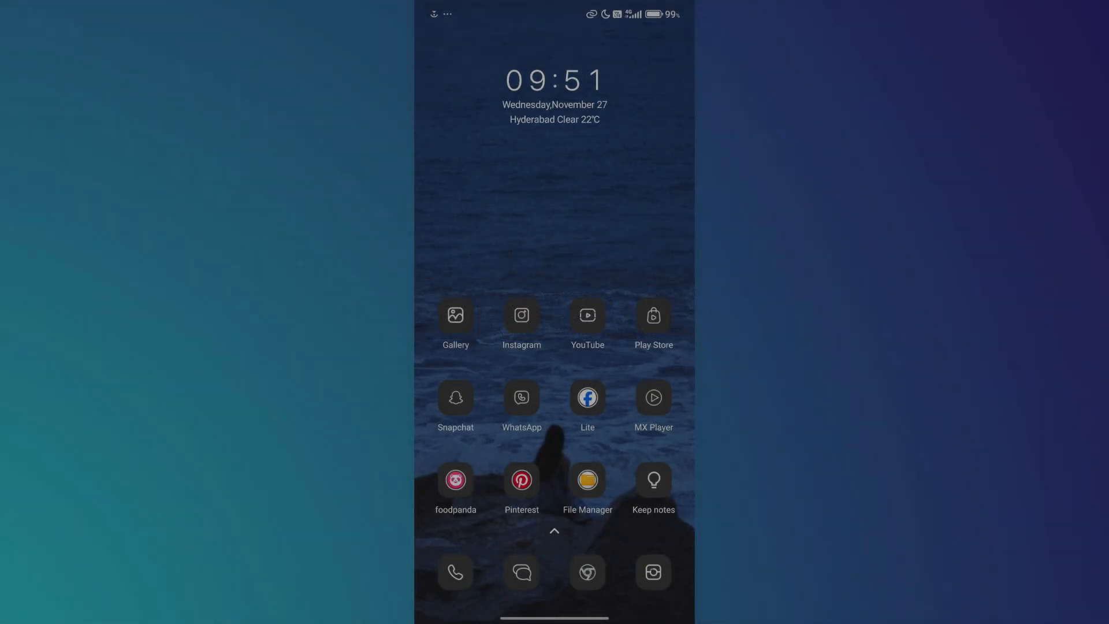
# Step: From the launcher's app drawer search, launch the phone's Settings app
pyautogui.scroll(3)
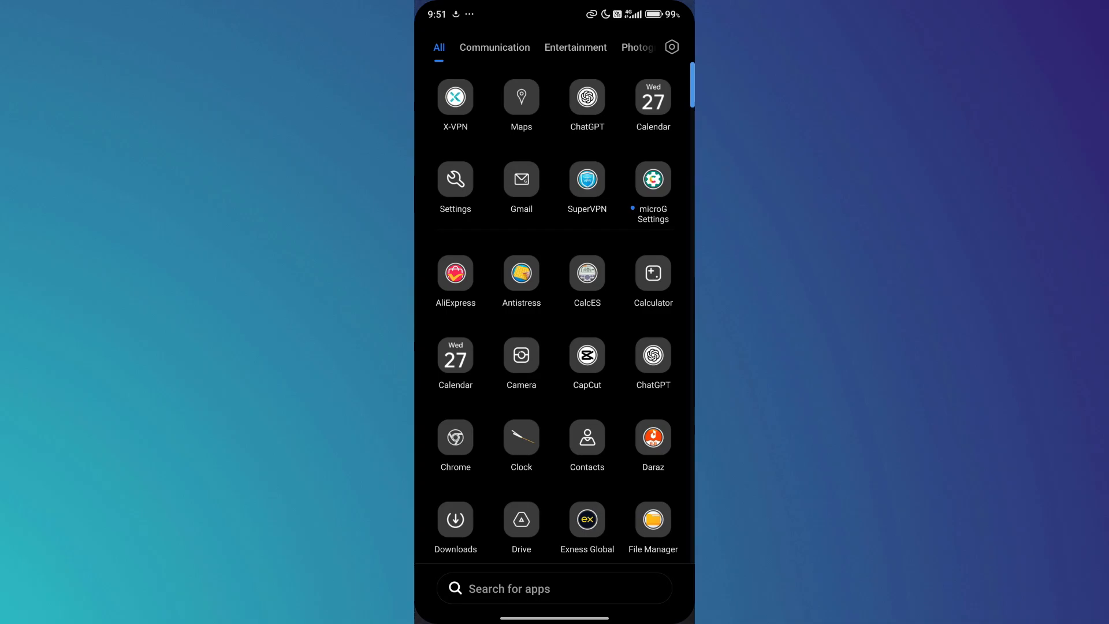
pyautogui.click(554, 588)
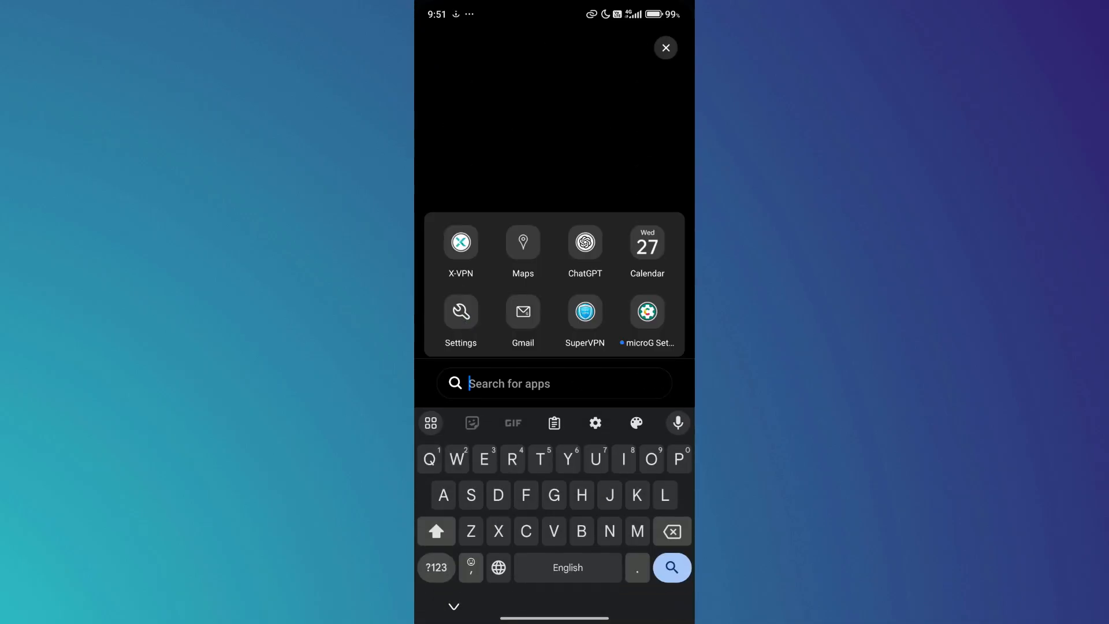
pyautogui.click(460, 311)
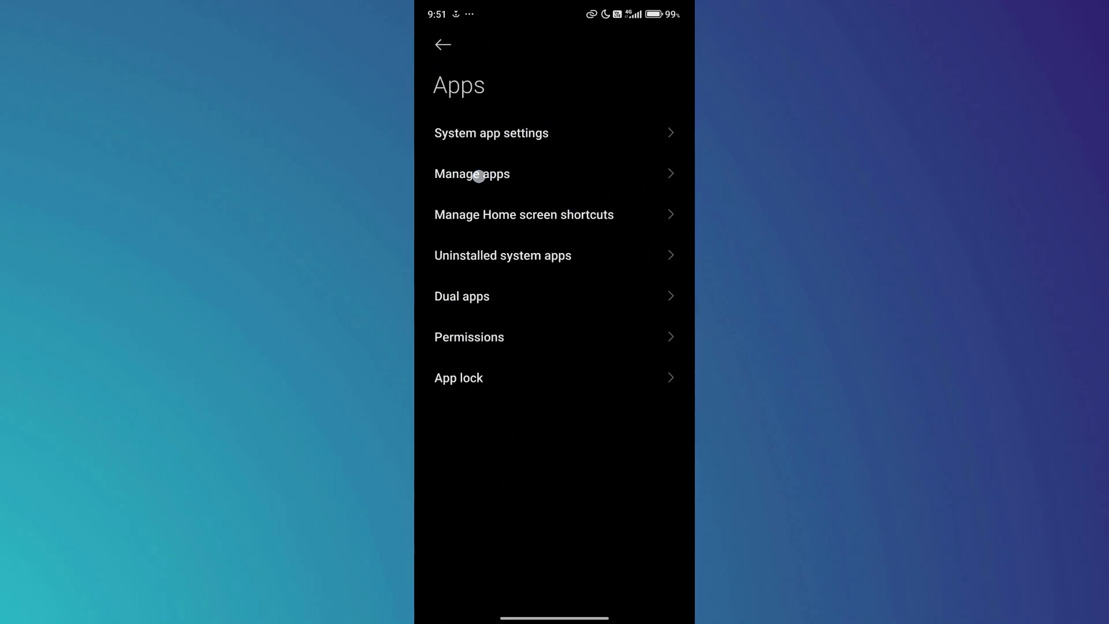
# Step: From Manage apps, scroll to ReVanced Extended and open its App info page
pyautogui.click(471, 173)
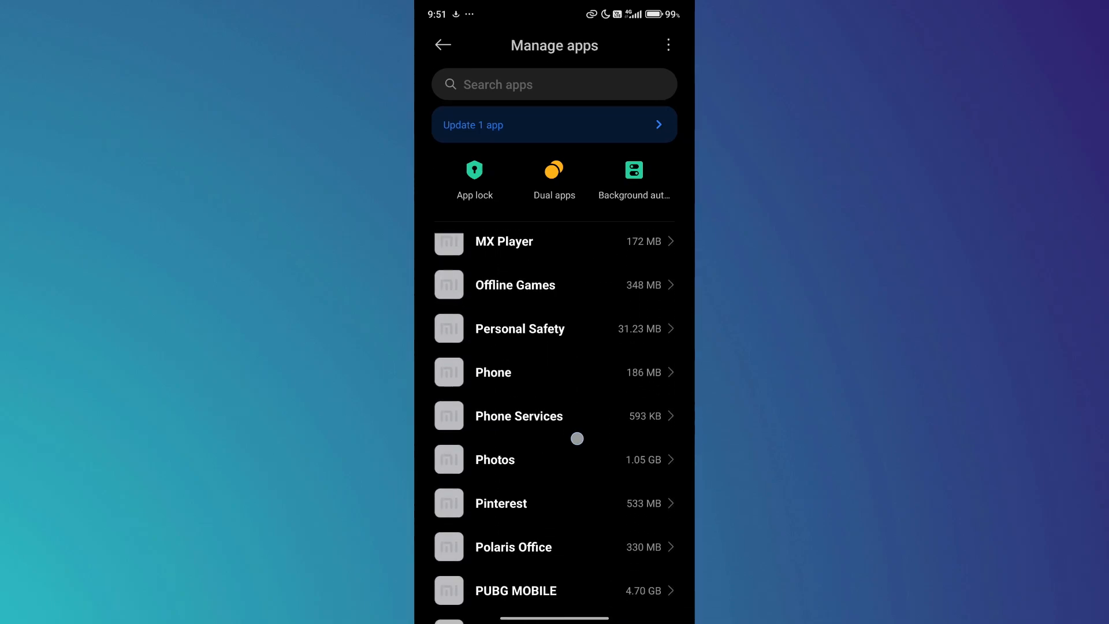
pyautogui.scroll(-3)
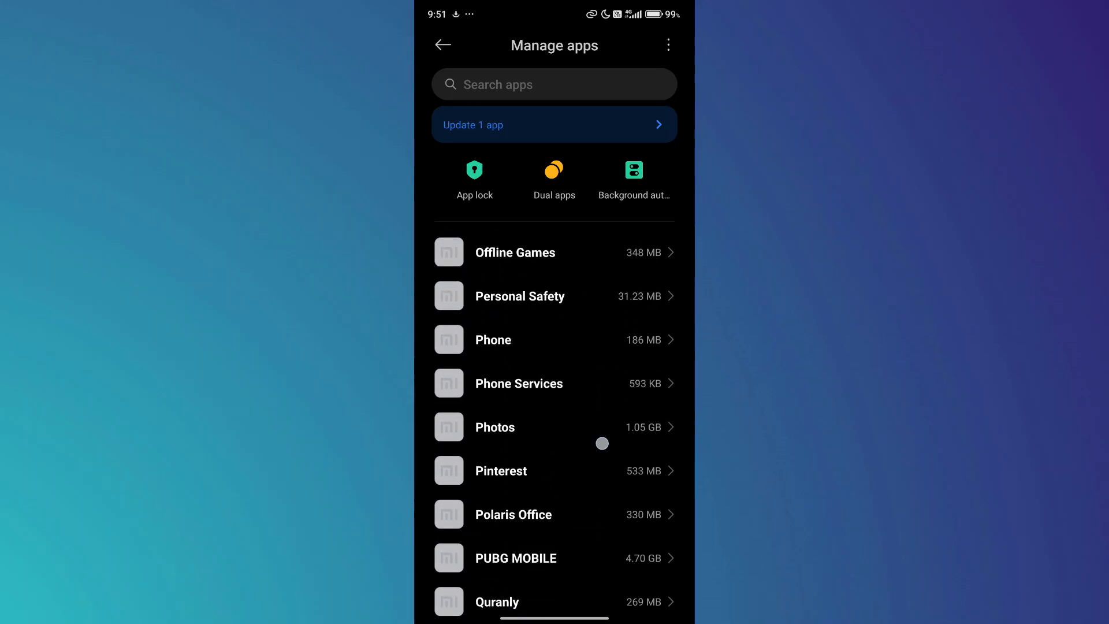
pyautogui.scroll(-3)
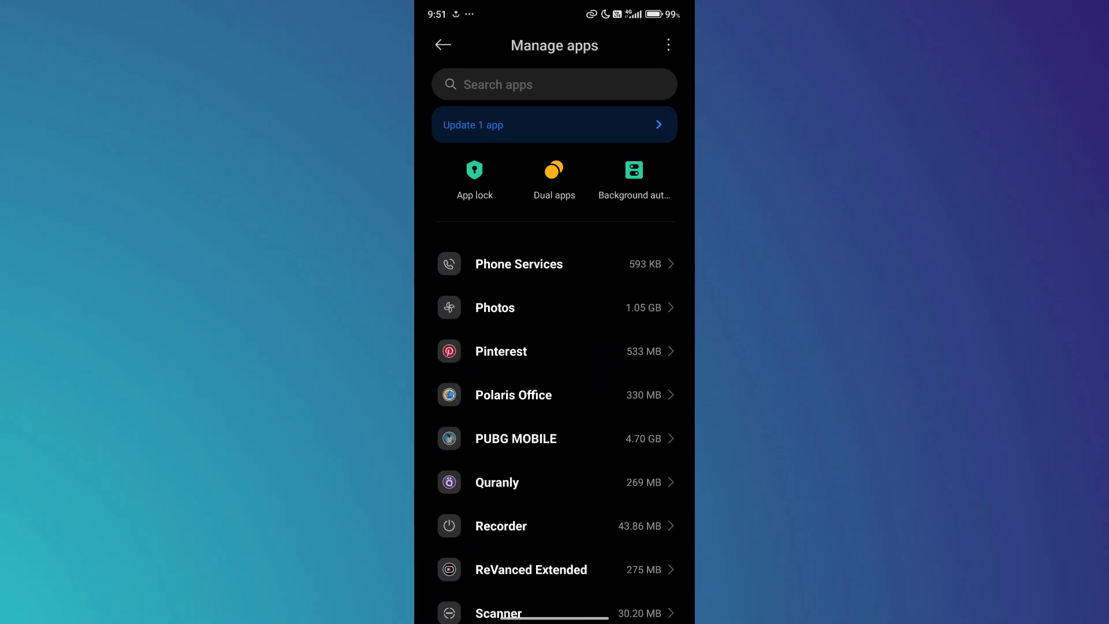
pyautogui.click(530, 569)
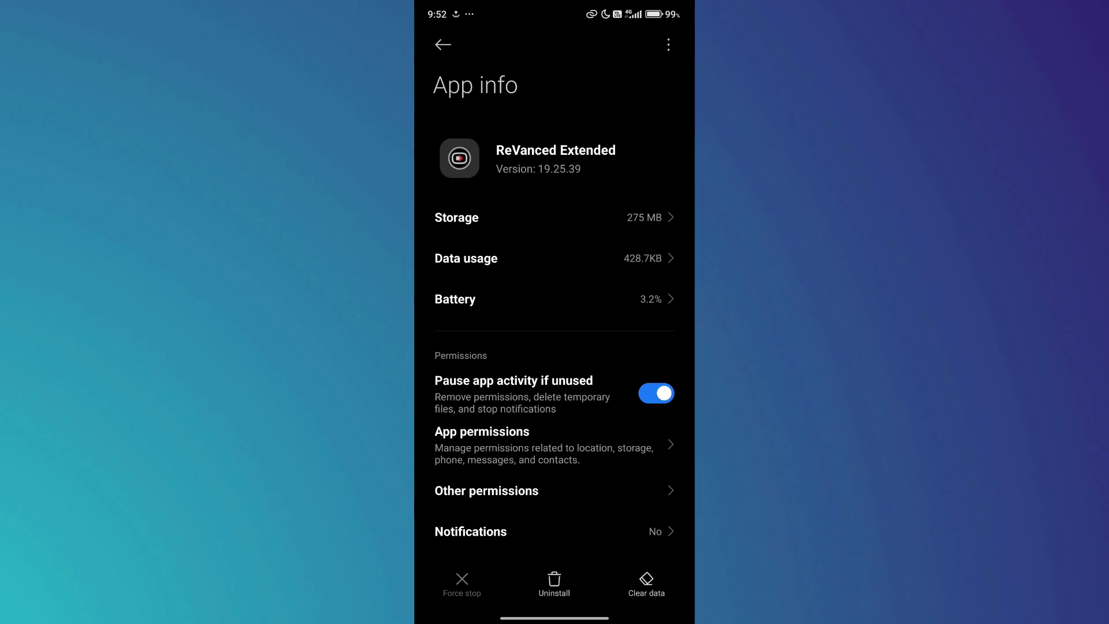
# Step: Clear ReVanced Extended's cache, then start Clear all data to prompt for deletion
pyautogui.click(645, 584)
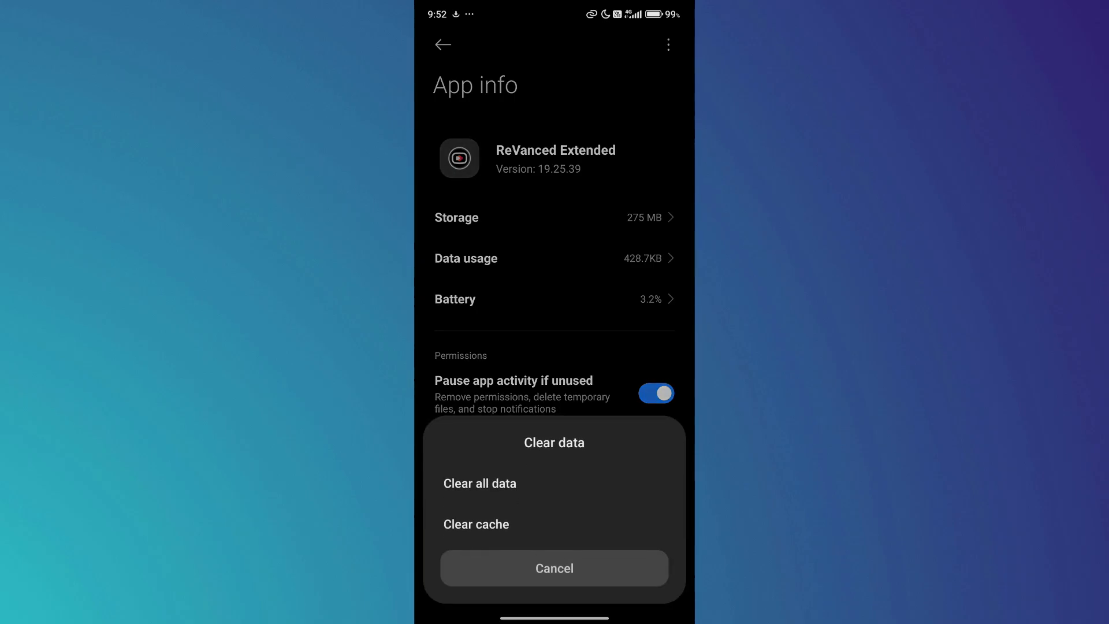
pyautogui.click(554, 567)
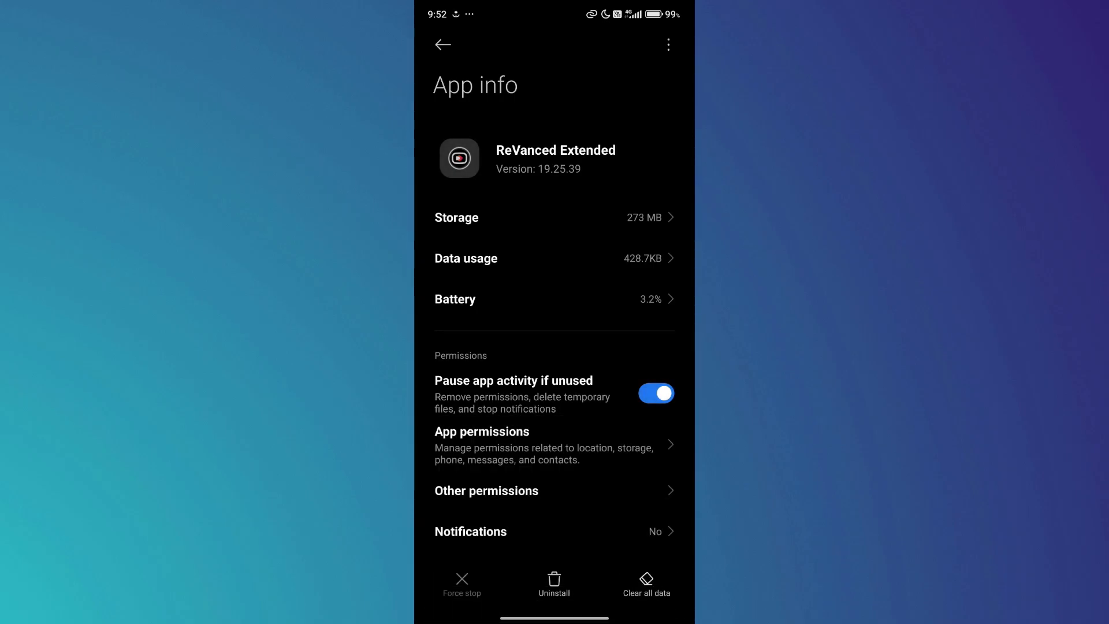
pyautogui.click(645, 583)
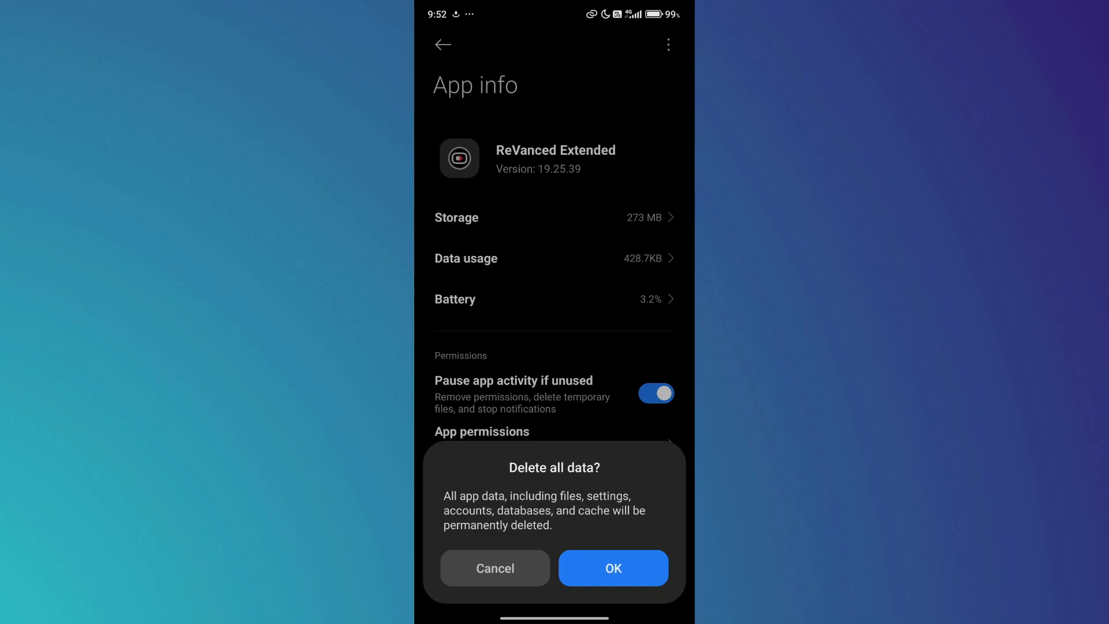